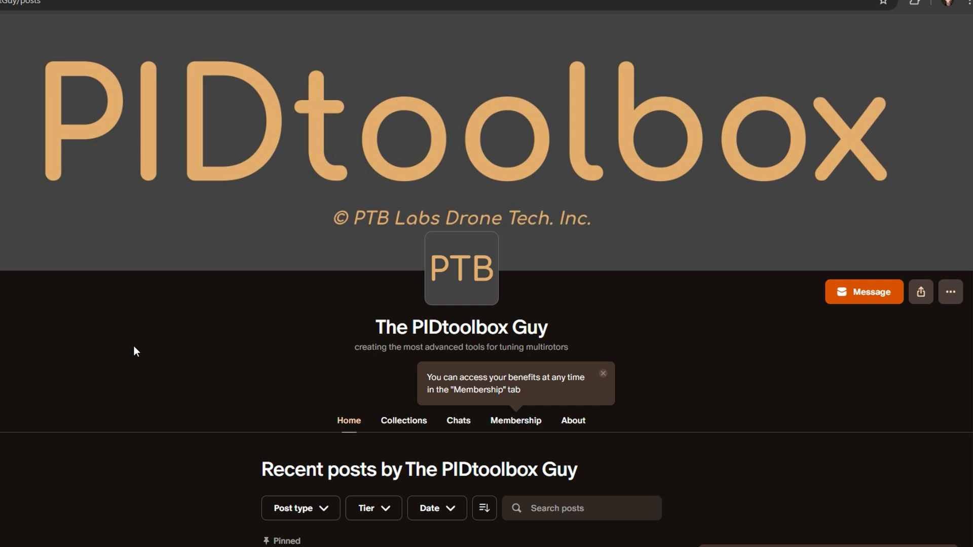
- Scroll the PIDtoolbox v0.65 release page down to its Assets list of Windows and macOS zips
{"action": "scroll", "scroll_direction": "down", "scroll_amount": 3}
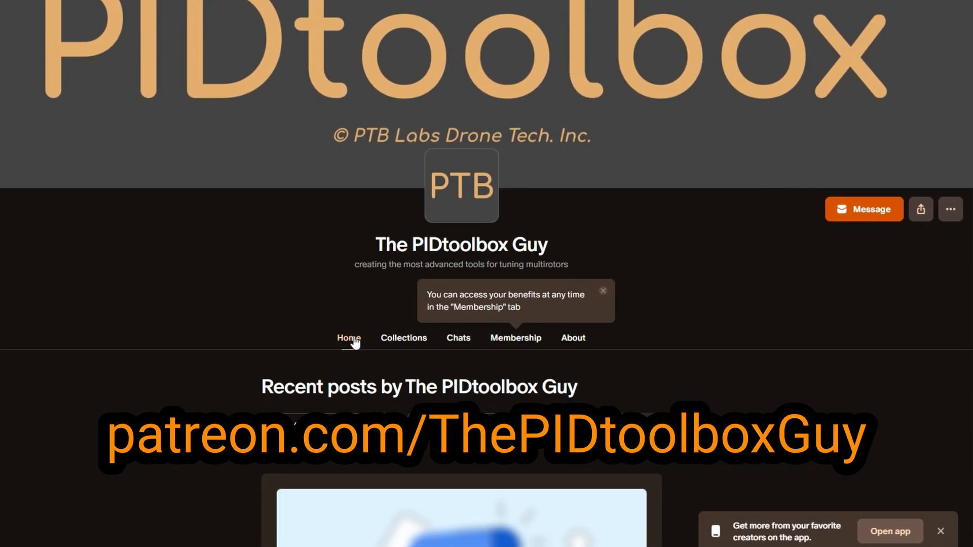
{"action": "scroll", "scroll_direction": "down", "scroll_amount": 3}
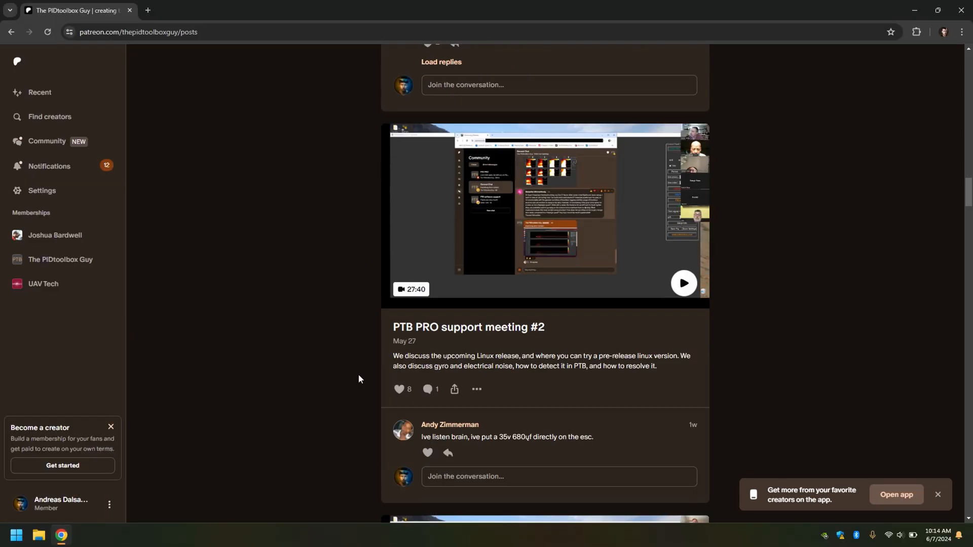
{"action": "scroll", "scroll_direction": "down", "scroll_amount": 3}
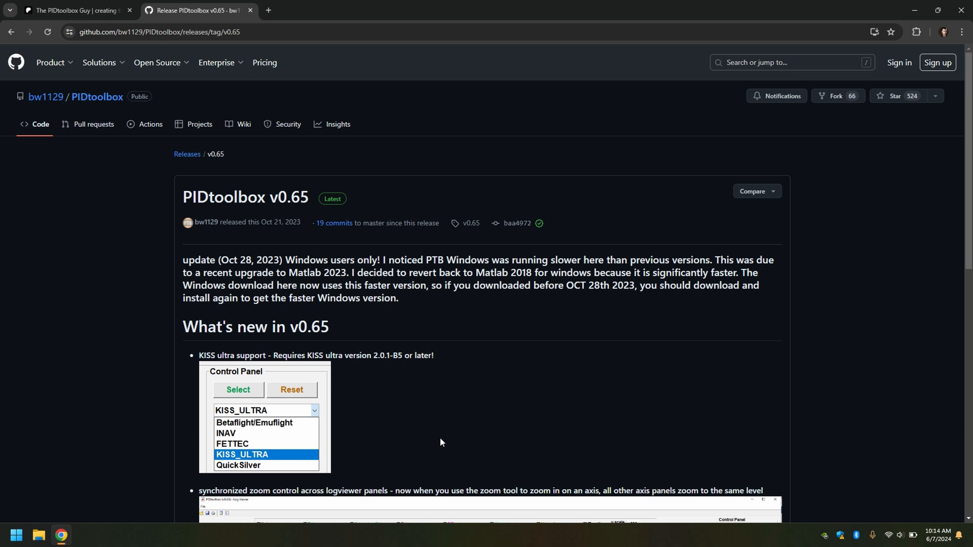
{"action": "scroll", "scroll_direction": "down", "scroll_amount": 3}
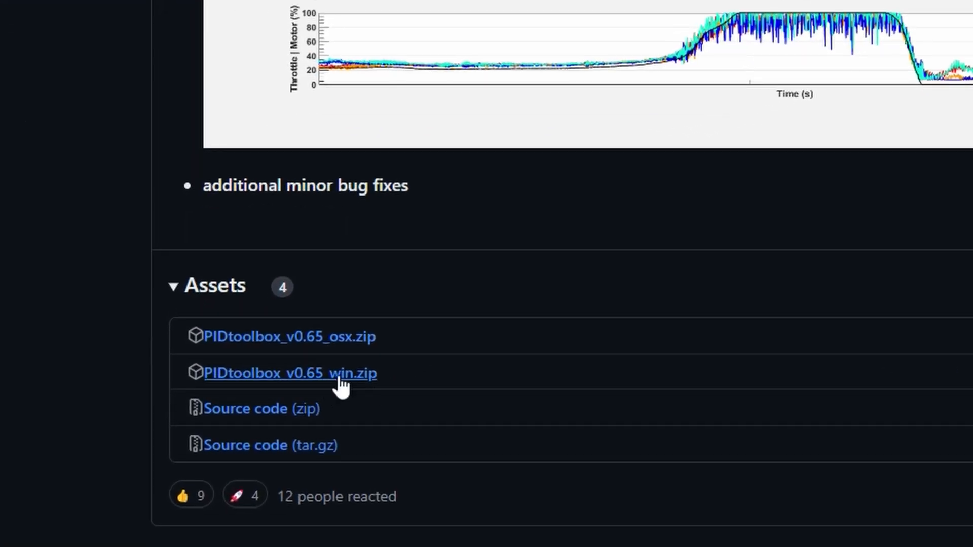
{"action": "mouse_move", "coordinate": [419, 379]}
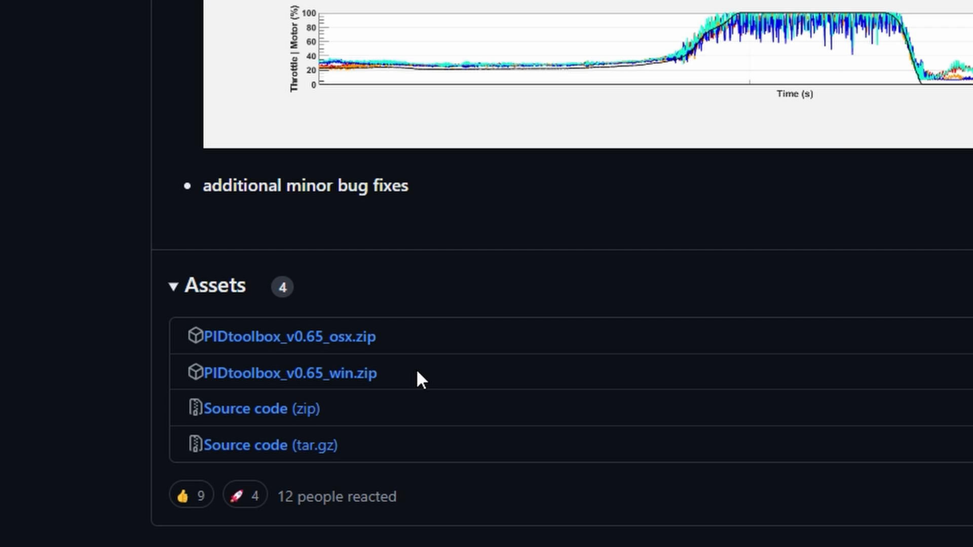
{"action": "mouse_move", "coordinate": [549, 349]}
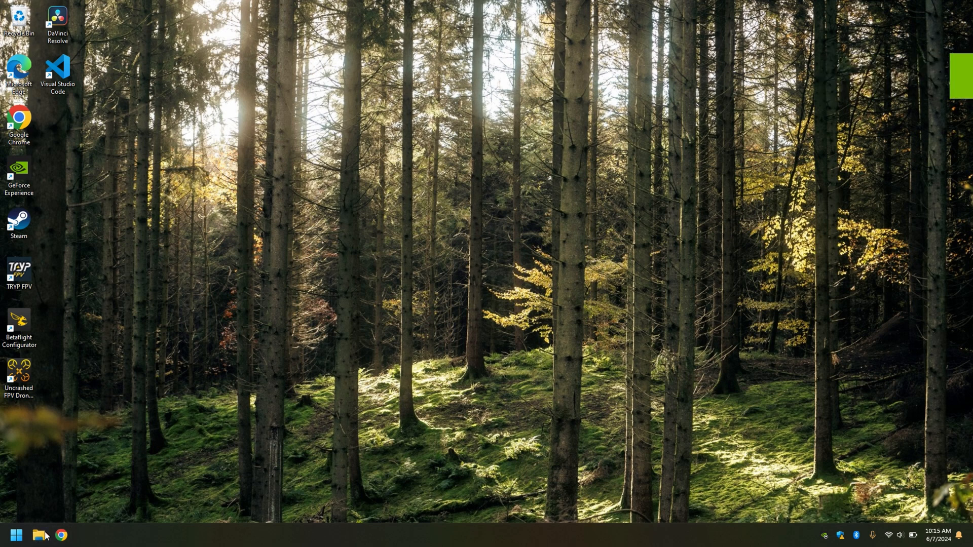
- Navigate Documents > PIDtoolbox_v0.7_win > PIDtoolbox_v0.7_win > installer and launch MyAppInstaller_web
{"action": "left_click", "coordinate": [38, 535]}
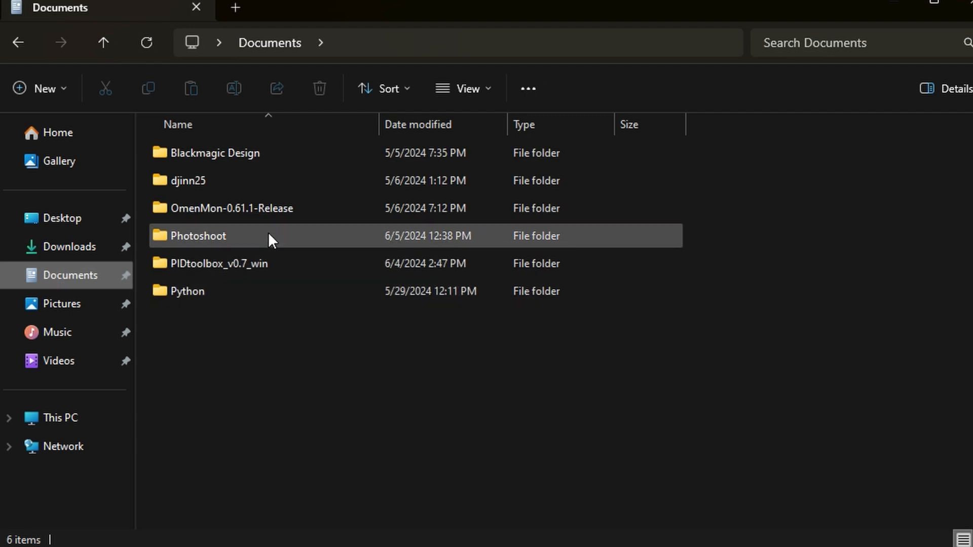
{"action": "double_click", "coordinate": [217, 263]}
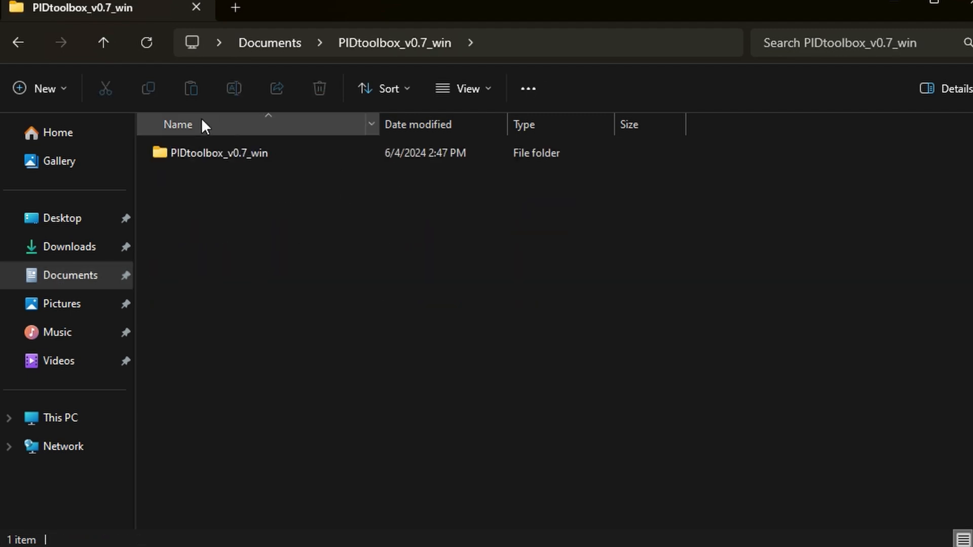
{"action": "double_click", "coordinate": [217, 153]}
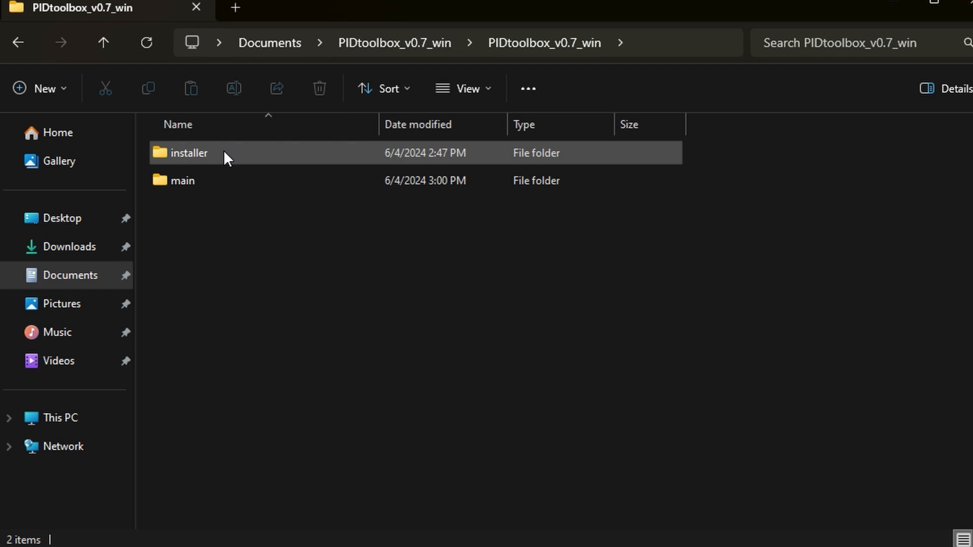
{"action": "double_click", "coordinate": [188, 153]}
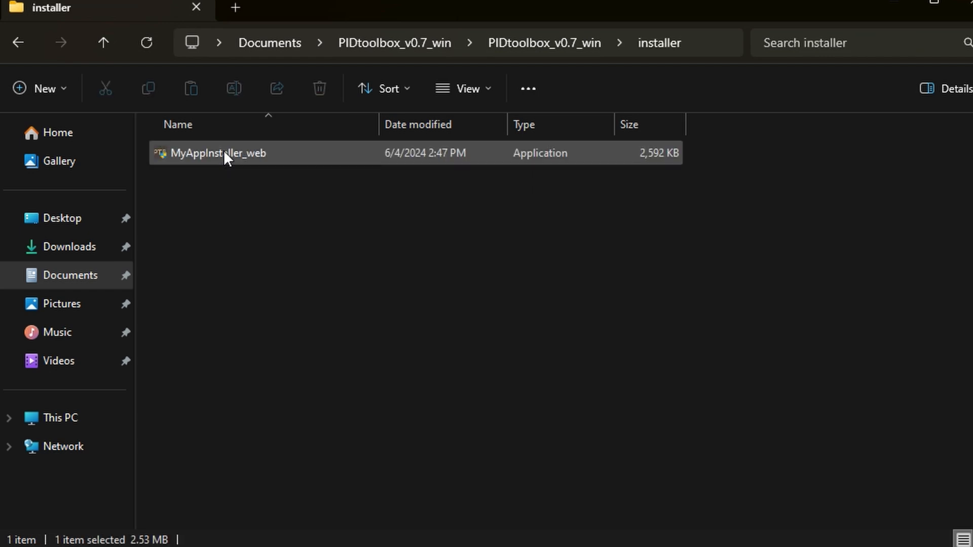
{"action": "double_click", "coordinate": [219, 153]}
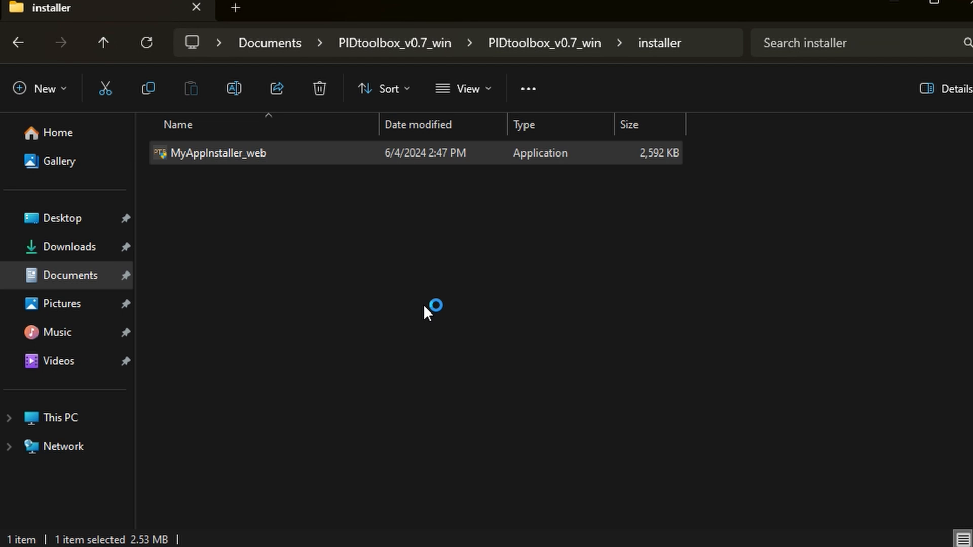
- Step through the installer keeping C:\Program Files\PIDtoolbox and begin installing PIDtoolbox 0.7
{"action": "double_click", "coordinate": [218, 153]}
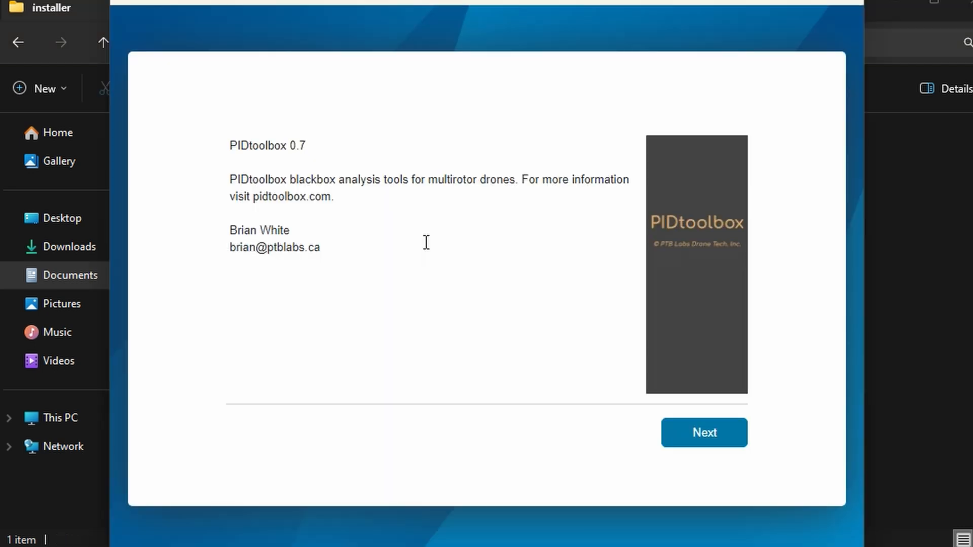
{"action": "mouse_move", "coordinate": [287, 277]}
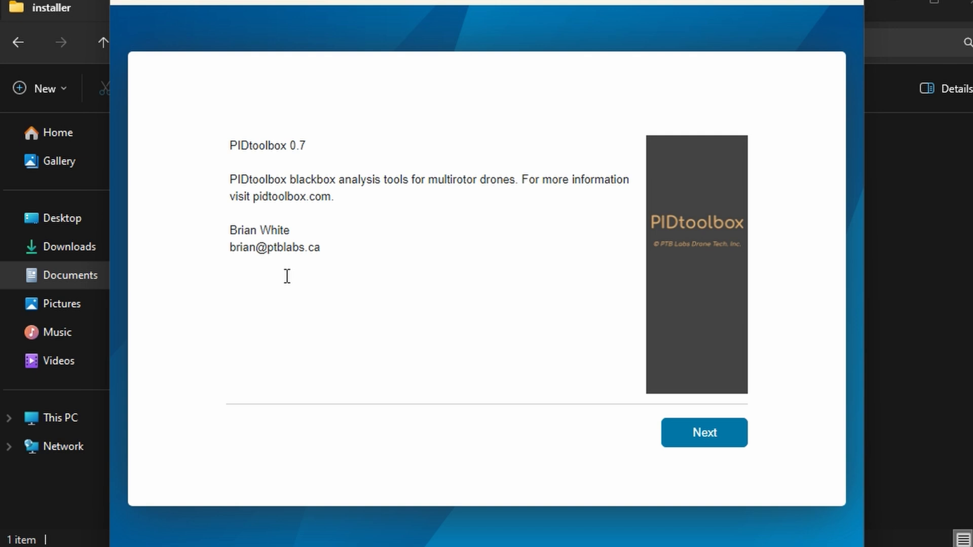
{"action": "left_click", "coordinate": [704, 433]}
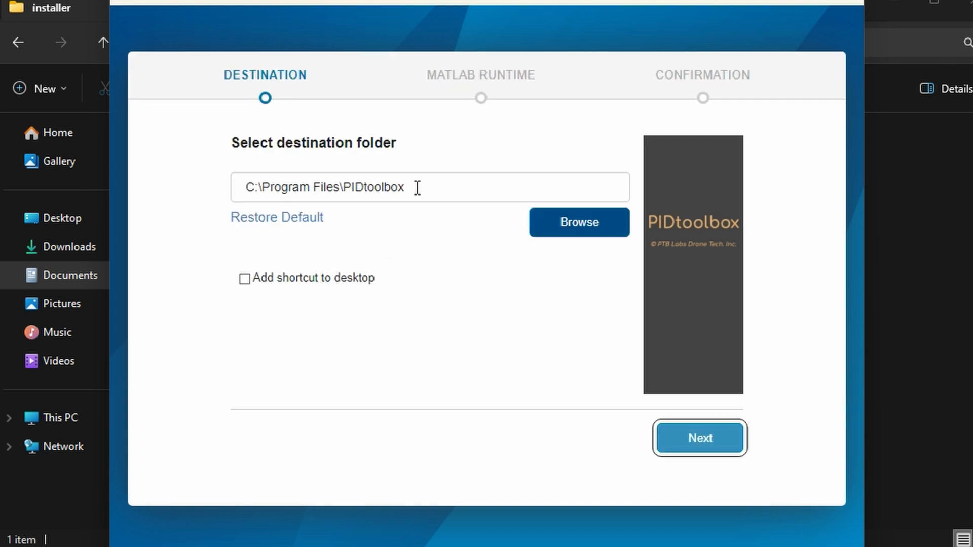
{"action": "mouse_move", "coordinate": [325, 290]}
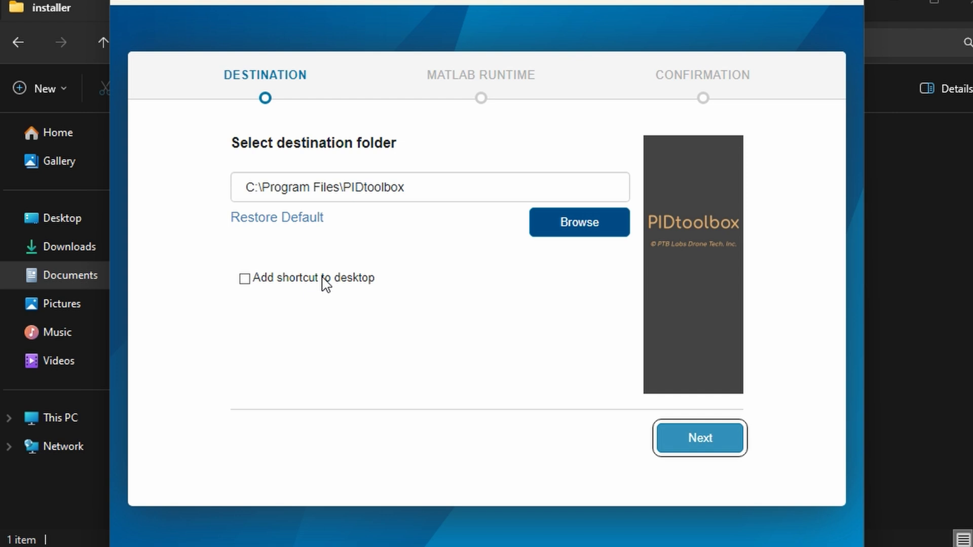
{"action": "left_click", "coordinate": [701, 438]}
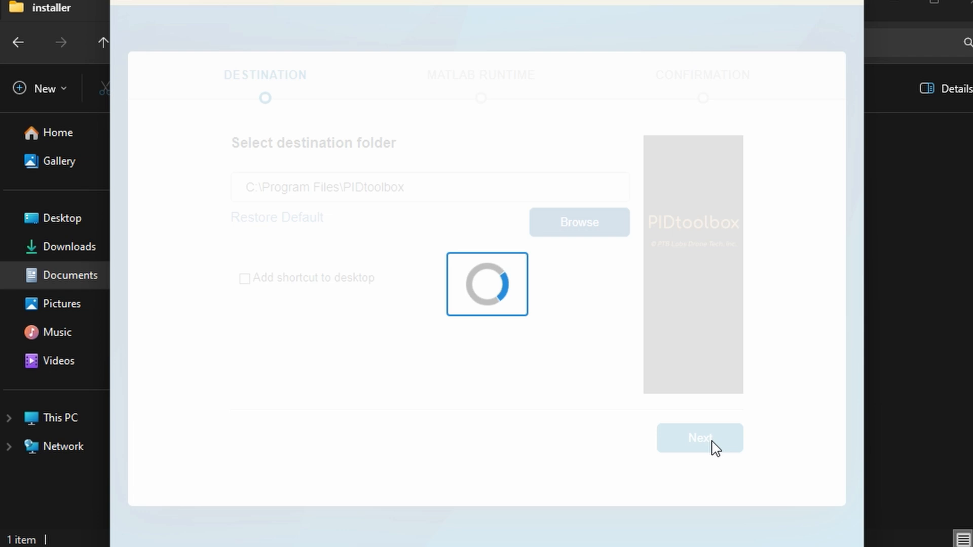
{"action": "left_click", "coordinate": [701, 437]}
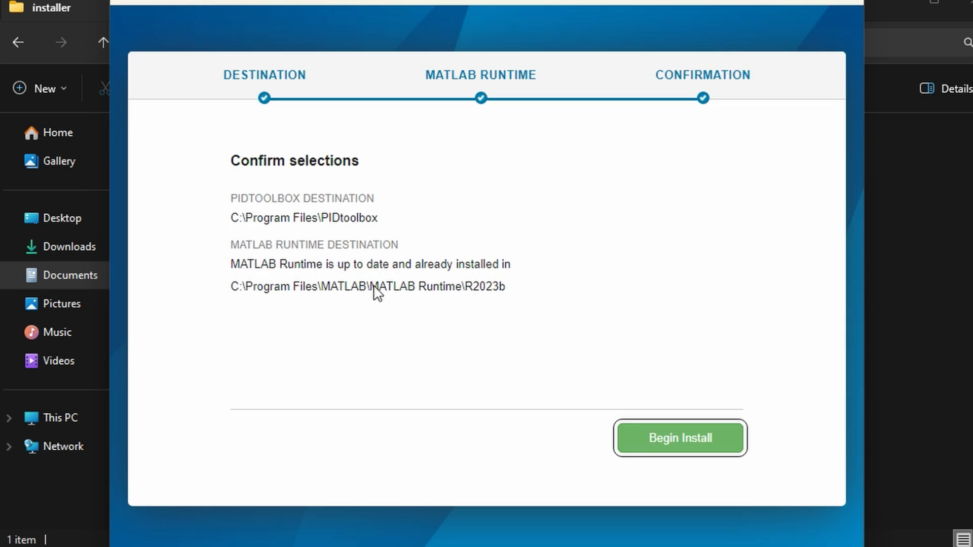
{"action": "left_click", "coordinate": [679, 438]}
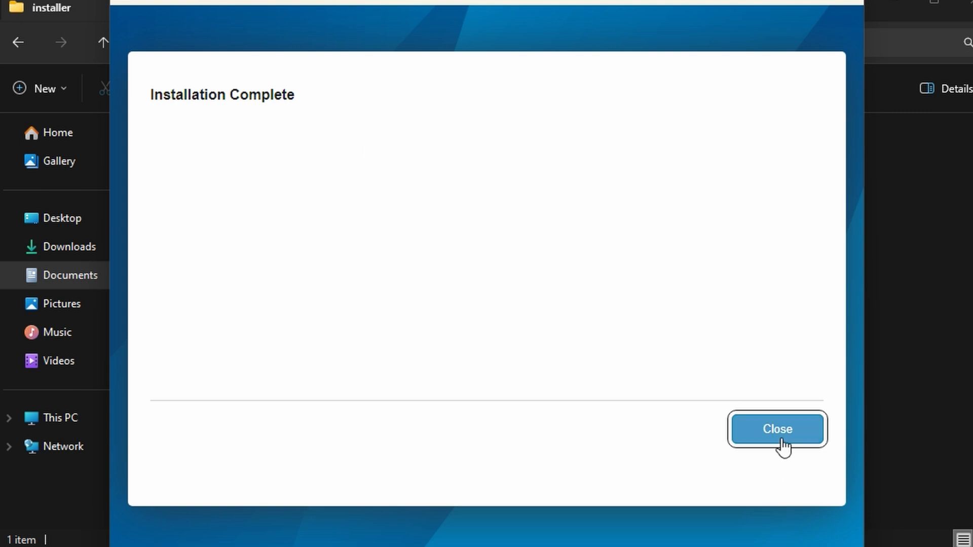
- Close the finished installer and launch PIDtoolbox.exe from the download's main folder
{"action": "left_click", "coordinate": [778, 429]}
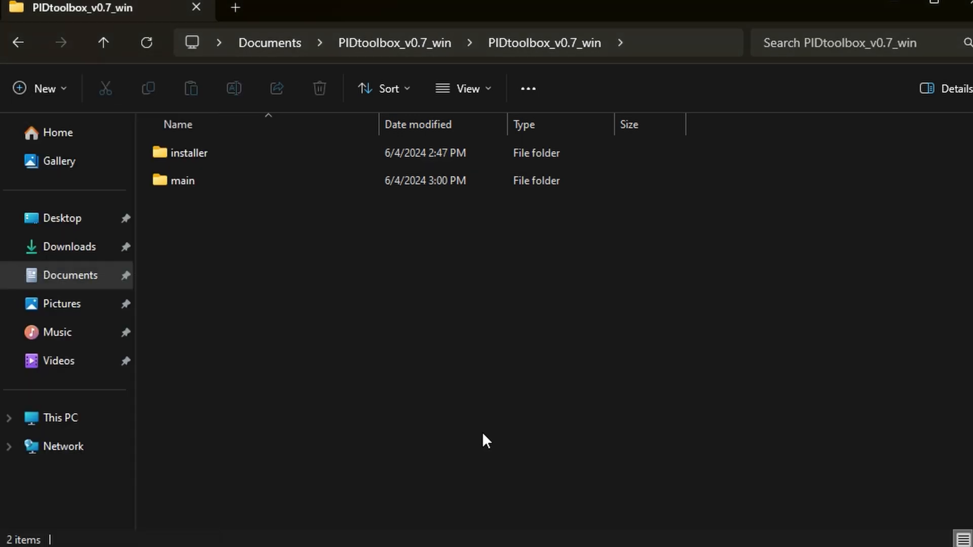
{"action": "mouse_move", "coordinate": [331, 228]}
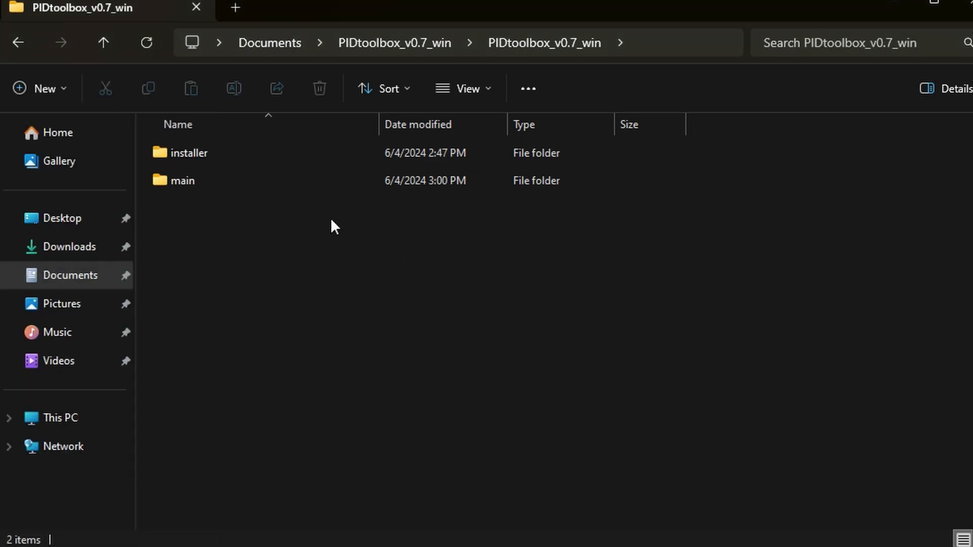
{"action": "double_click", "coordinate": [183, 180]}
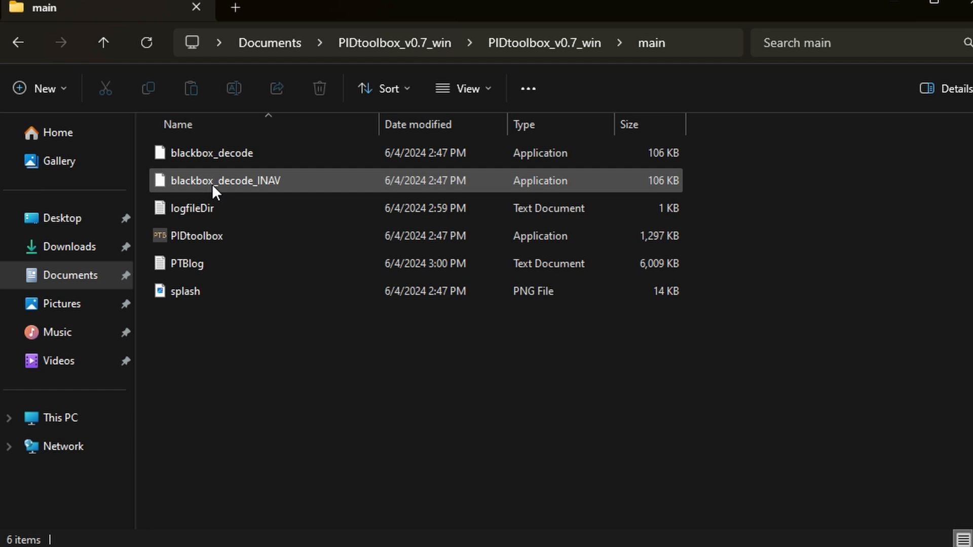
{"action": "left_click", "coordinate": [197, 235]}
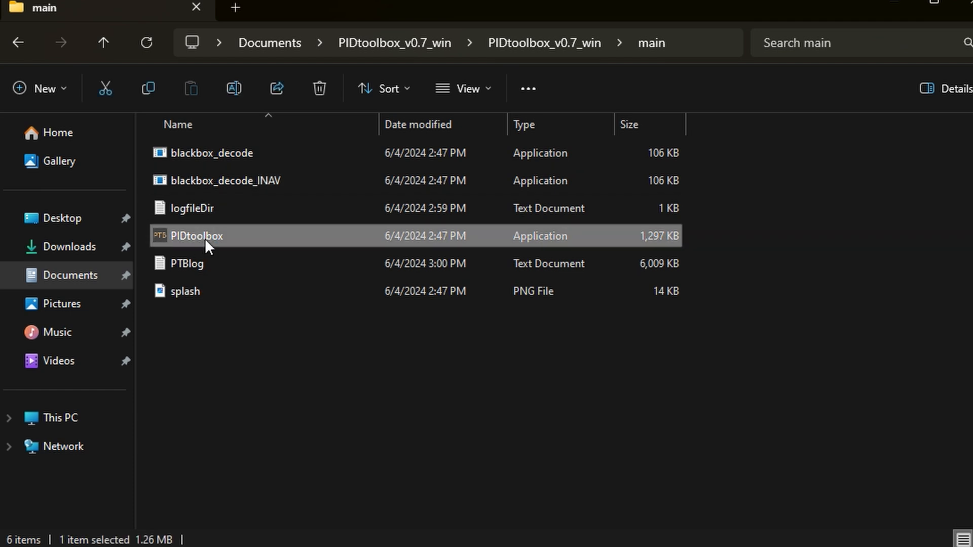
{"action": "double_click", "coordinate": [198, 236]}
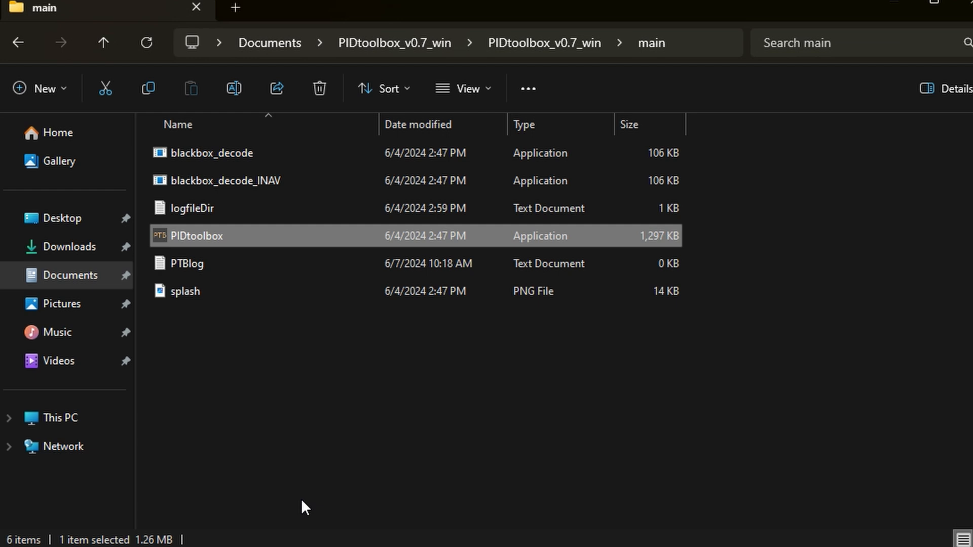
{"action": "double_click", "coordinate": [195, 236]}
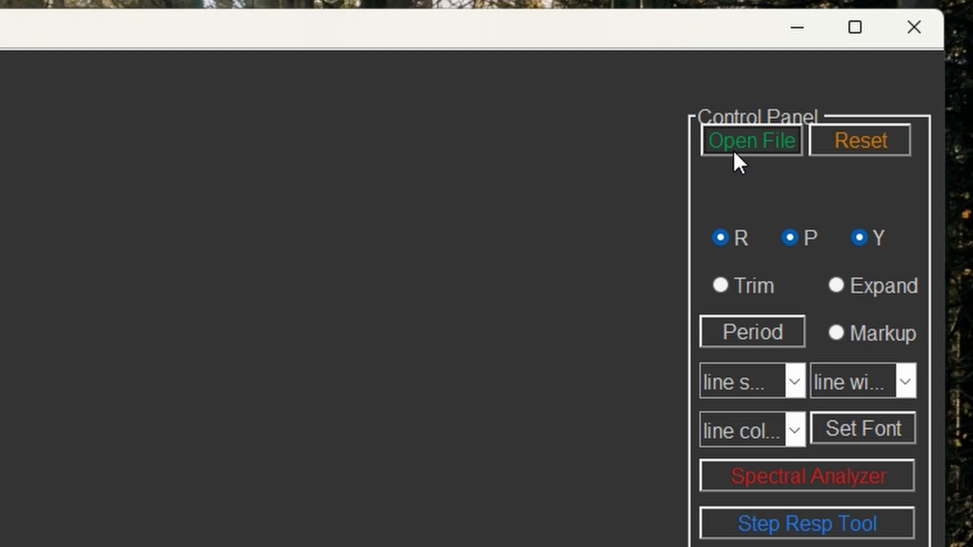
- Load the Betaflight blackbox log, selecting several of its recorded flights for the Log Viewer
{"action": "left_click", "coordinate": [749, 139]}
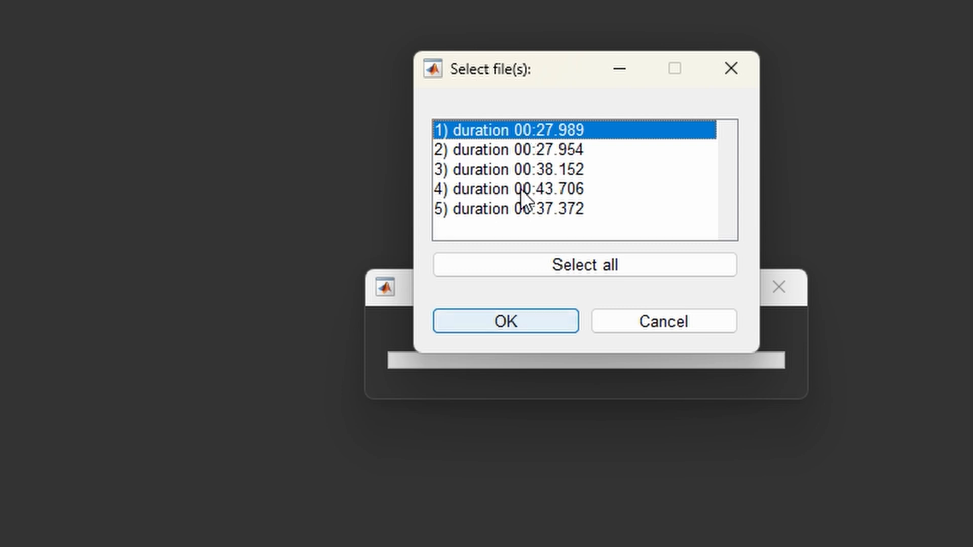
{"action": "left_click", "coordinate": [499, 169]}
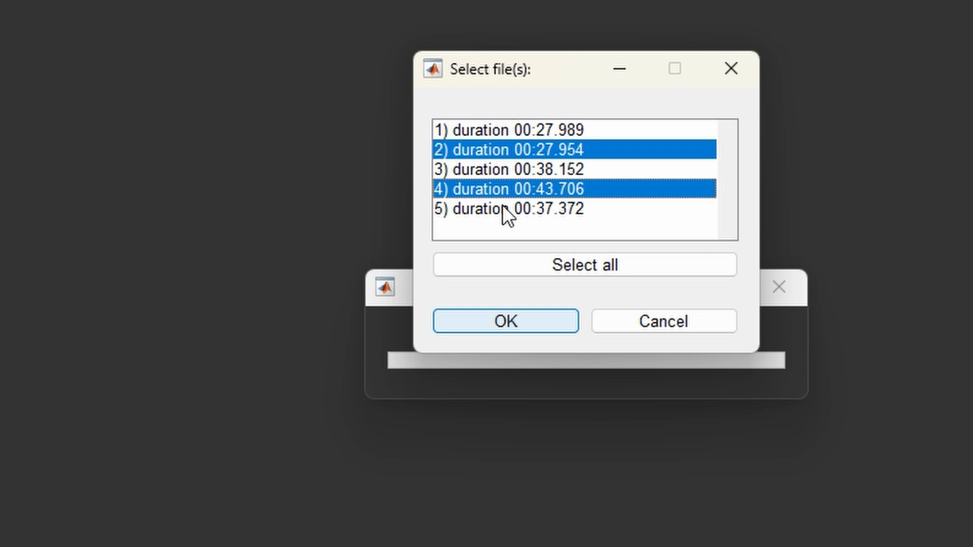
{"action": "left_click", "coordinate": [505, 321]}
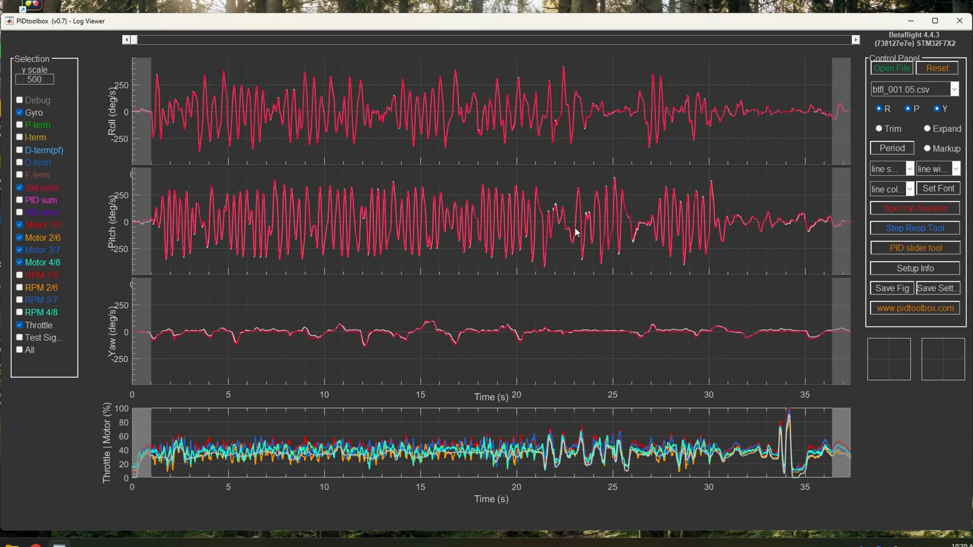
{"action": "mouse_move", "coordinate": [907, 237]}
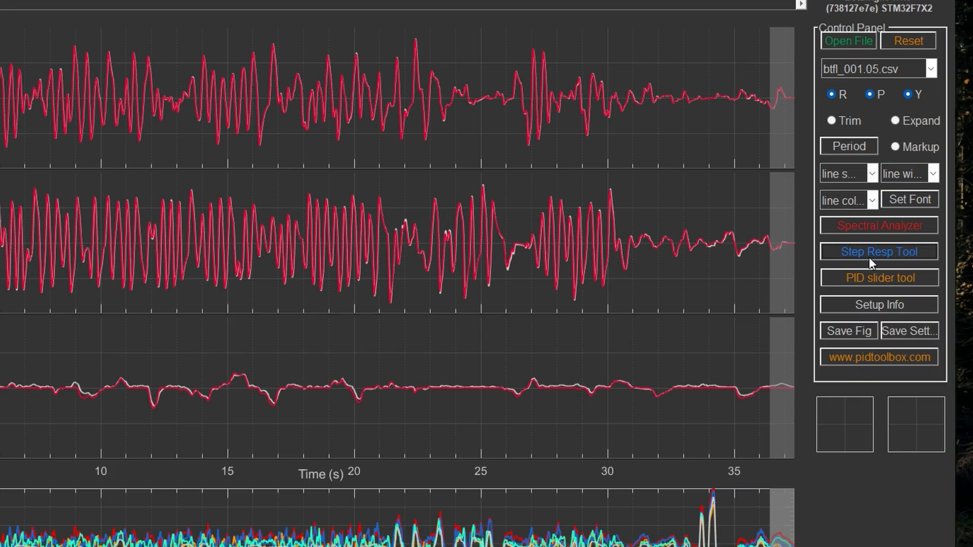
- Launch the Step Resp Tool for the loaded btfl_001 csv logs
{"action": "left_click", "coordinate": [879, 251]}
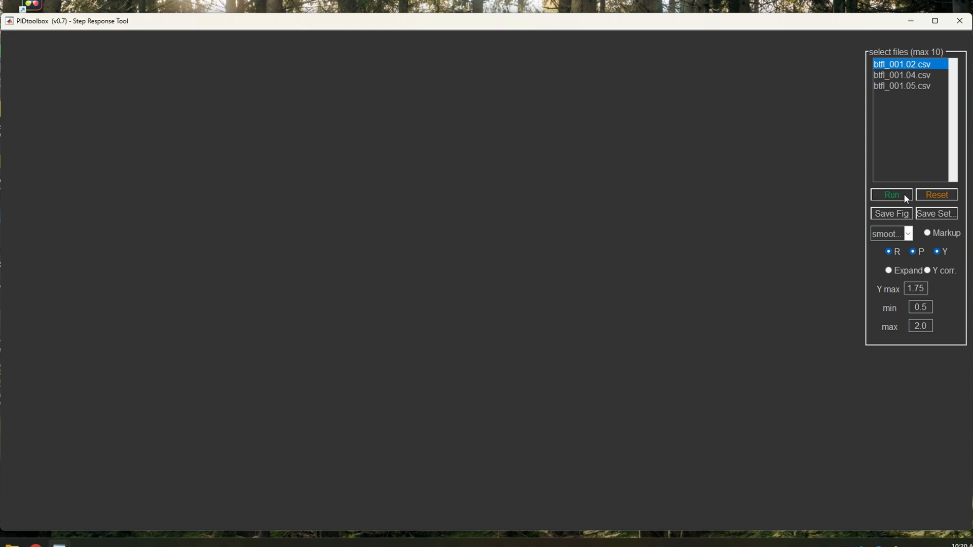
- Run the step response analysis for btfl_001.02.csv to plot roll, pitch and yaw curves
{"action": "left_click", "coordinate": [890, 195]}
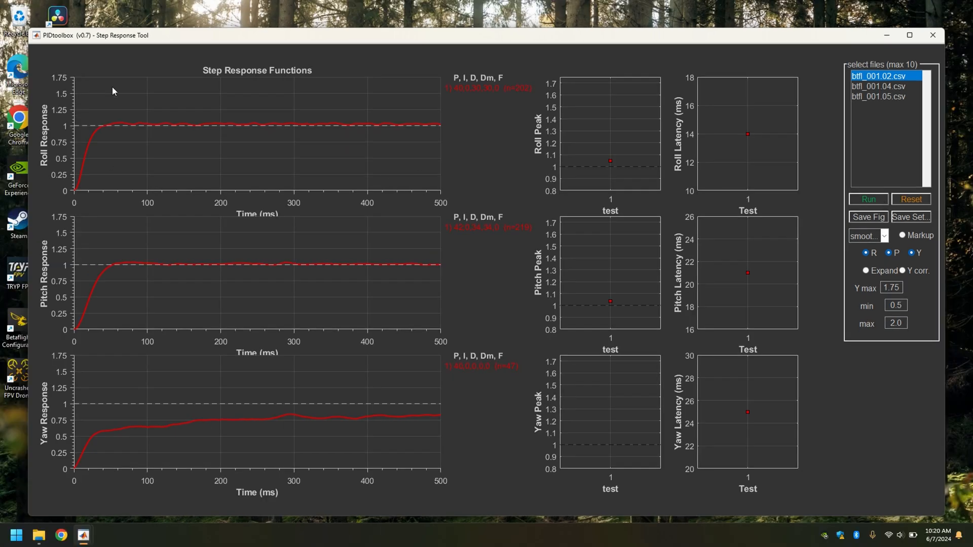
{"action": "mouse_move", "coordinate": [318, 252]}
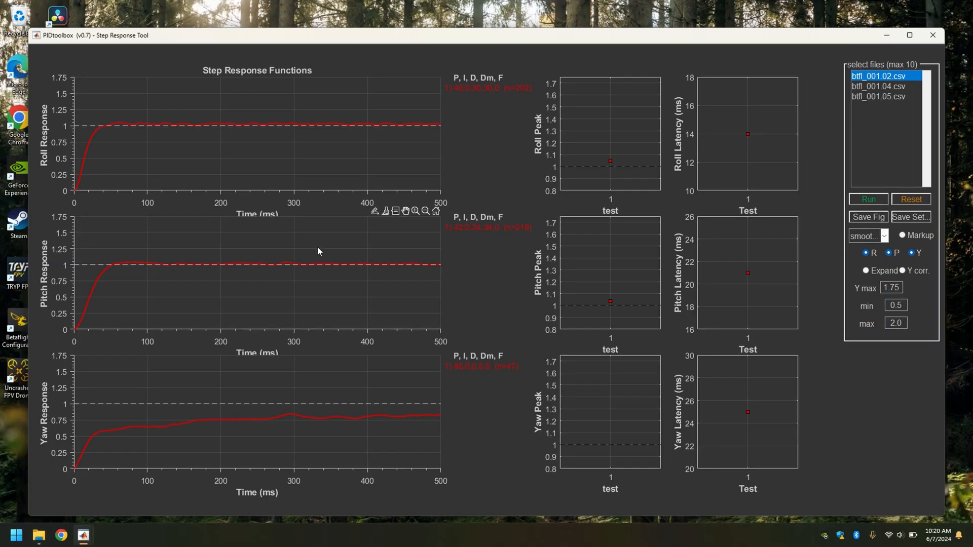